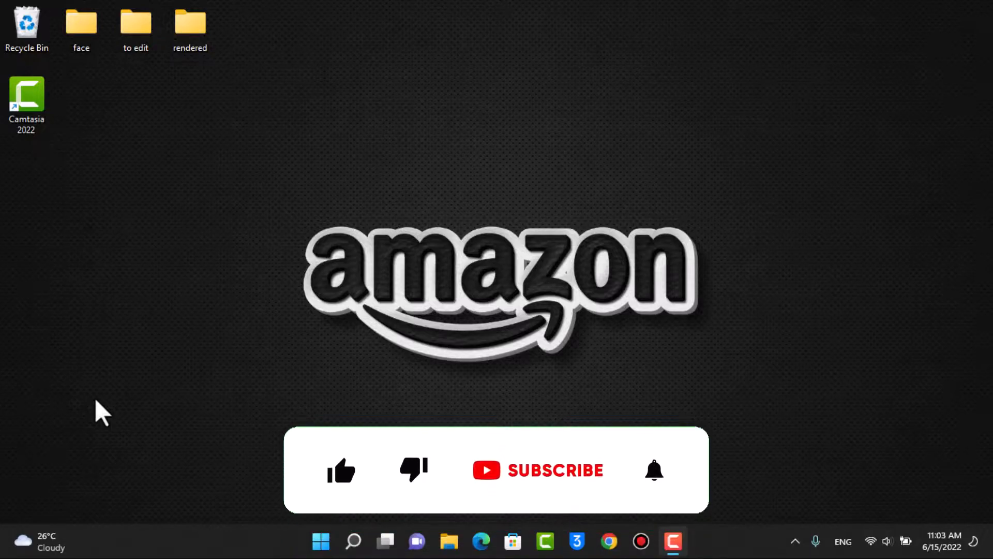
- Launch the browser on amazon.com and browse the home page's shopping sections top to bottom
{"action": "left_click", "coordinate": [341, 470]}
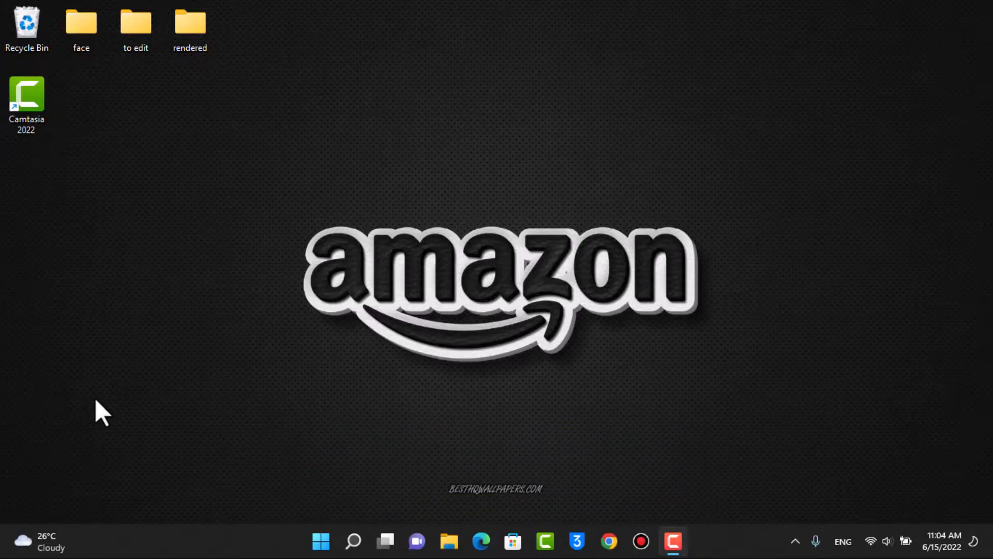
{"action": "mouse_move", "coordinate": [455, 298]}
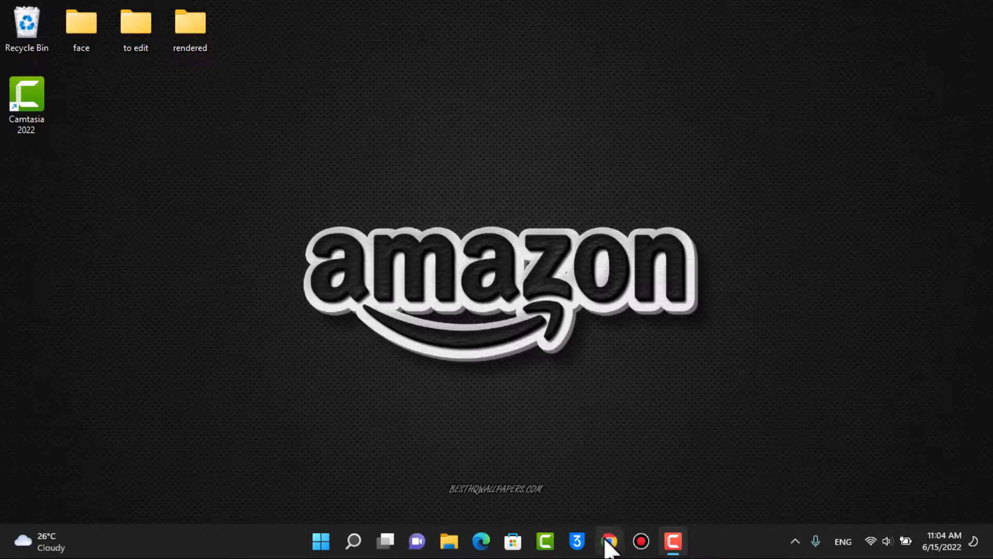
{"action": "left_click", "coordinate": [608, 542]}
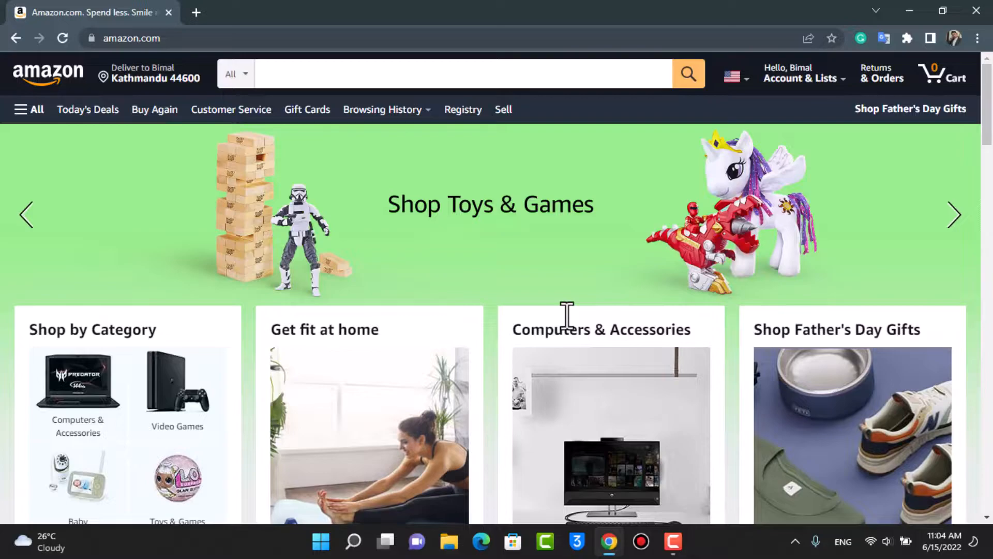
{"action": "scroll", "scroll_direction": "down", "scroll_amount": 3}
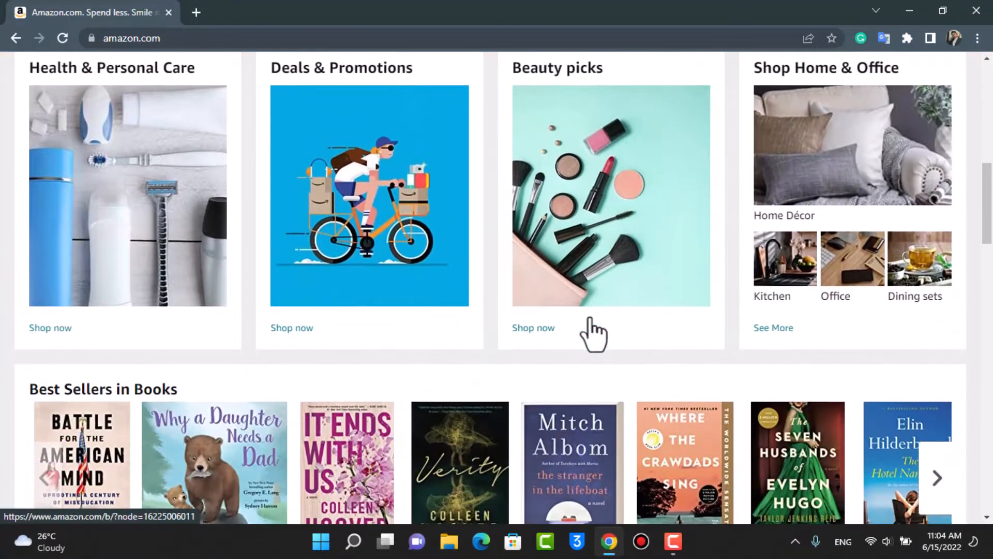
{"action": "scroll", "scroll_direction": "down", "scroll_amount": 3}
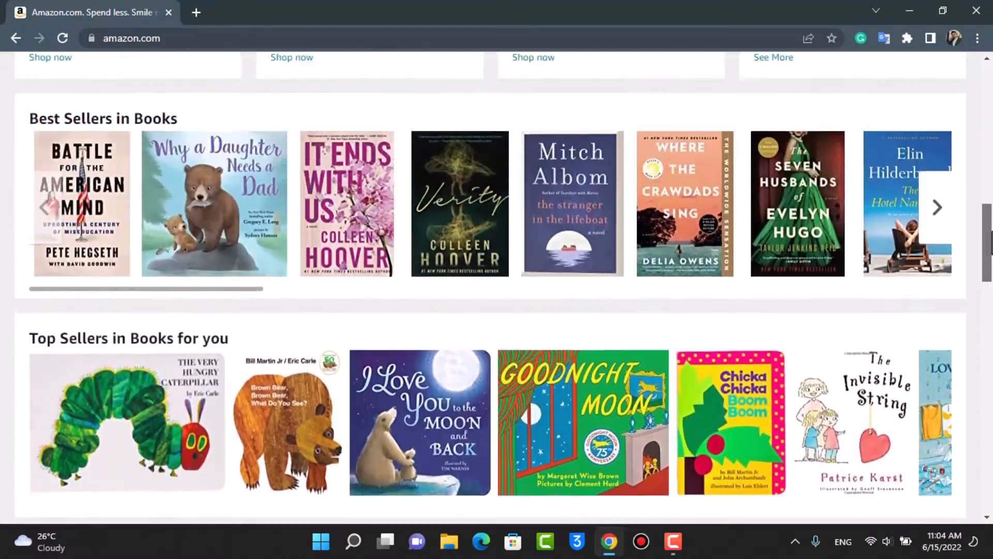
{"action": "scroll", "scroll_direction": "up", "scroll_amount": 3}
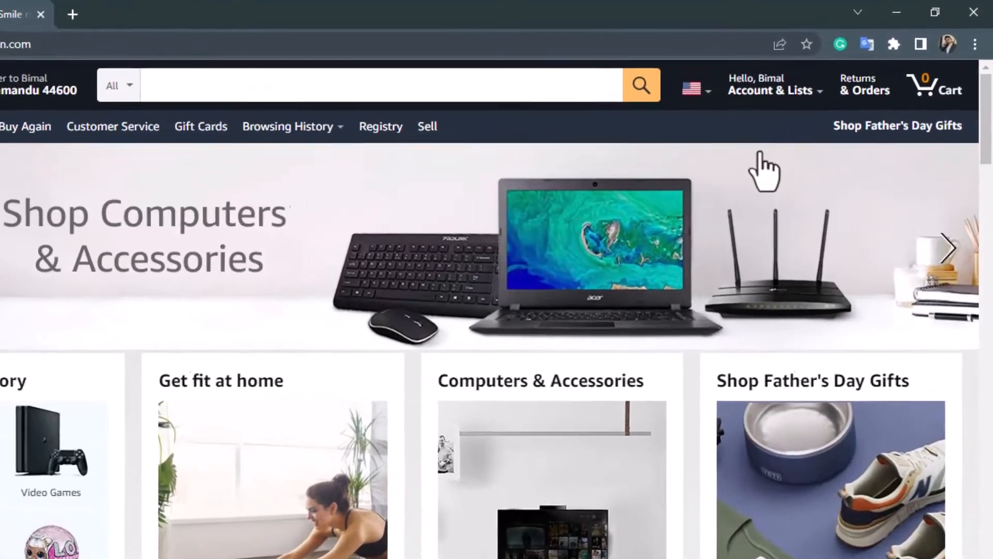
- Go from Account & Lists to Your Account and reach the Ordering and shopping preferences box
{"action": "left_click", "coordinate": [771, 89]}
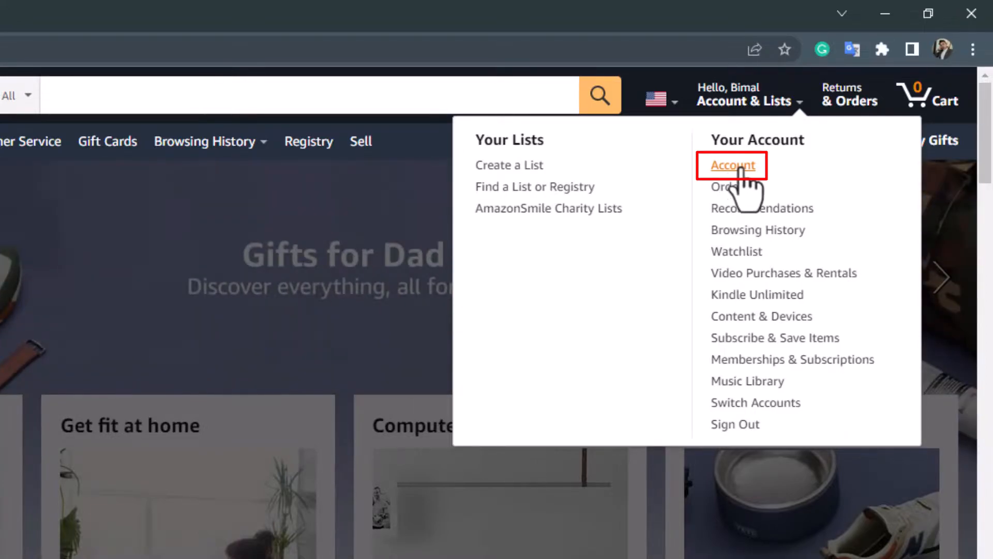
{"action": "left_click", "coordinate": [733, 165]}
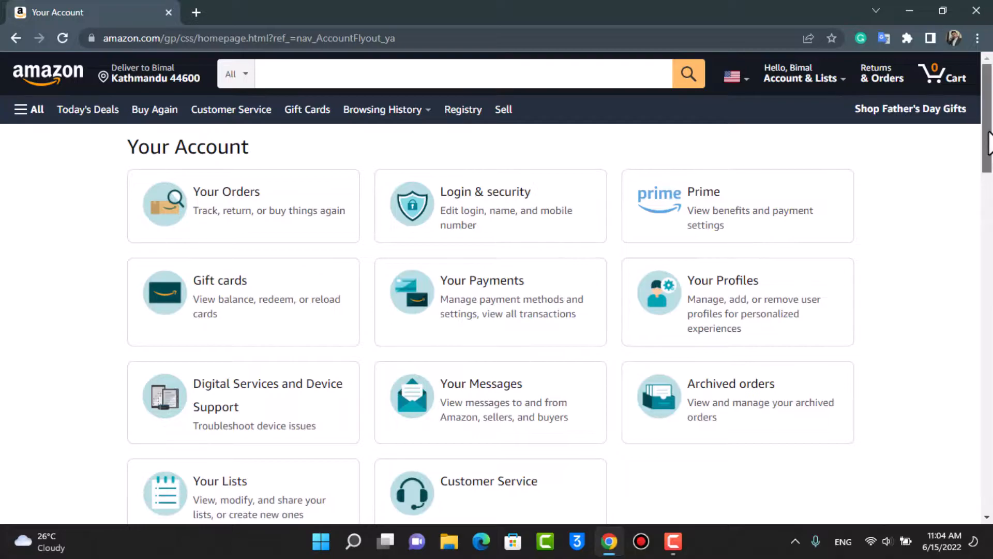
{"action": "scroll", "scroll_direction": "down", "scroll_amount": 3}
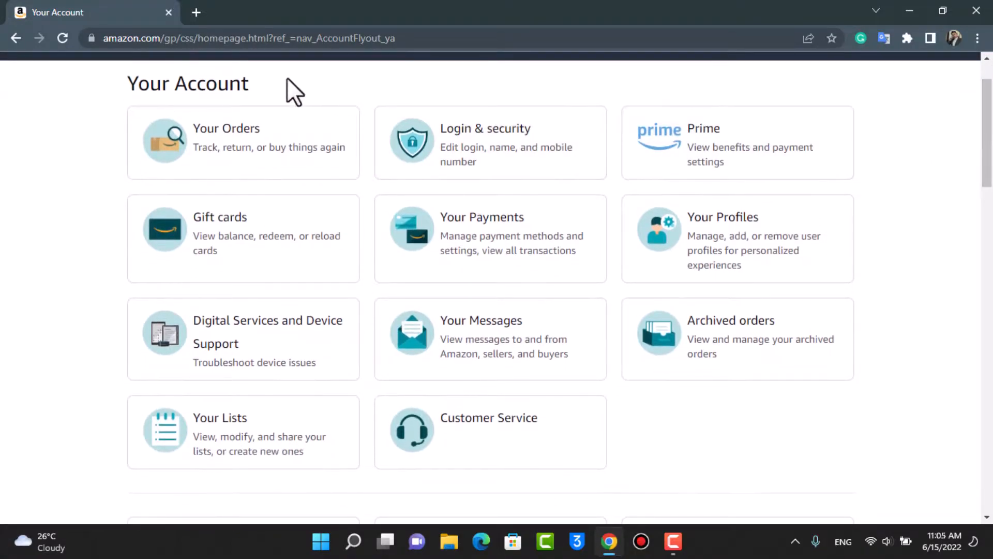
{"action": "mouse_move", "coordinate": [952, 120]}
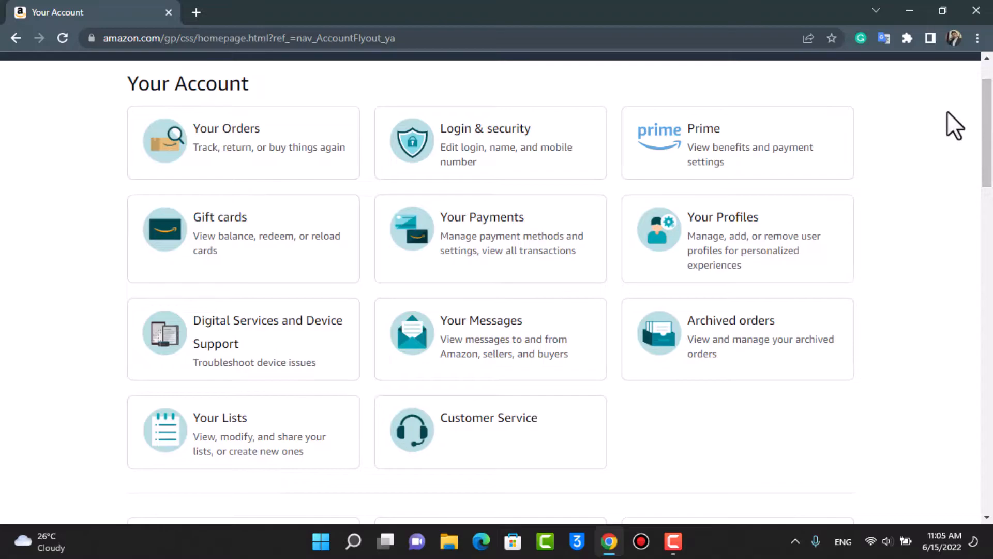
{"action": "mouse_move", "coordinate": [906, 254]}
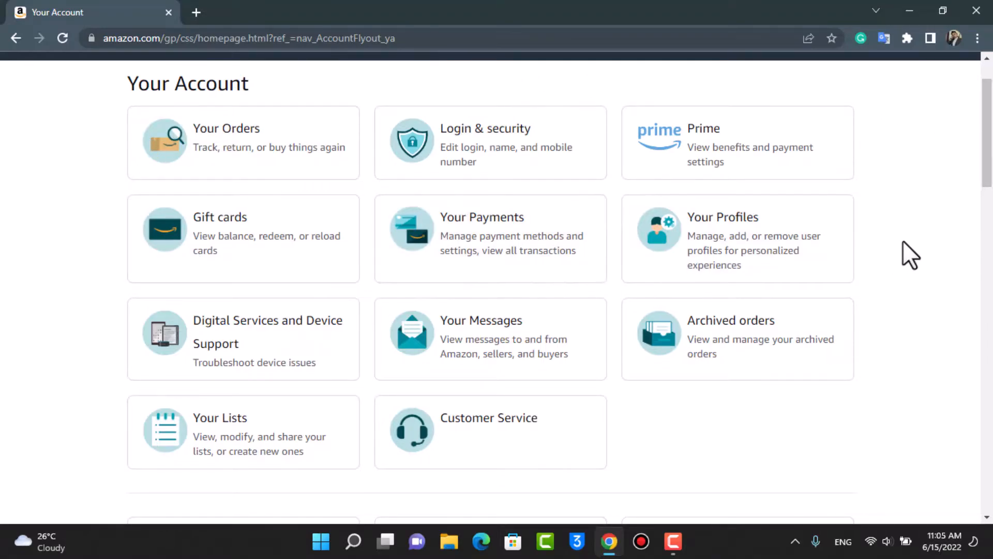
{"action": "scroll", "scroll_direction": "down", "scroll_amount": 3}
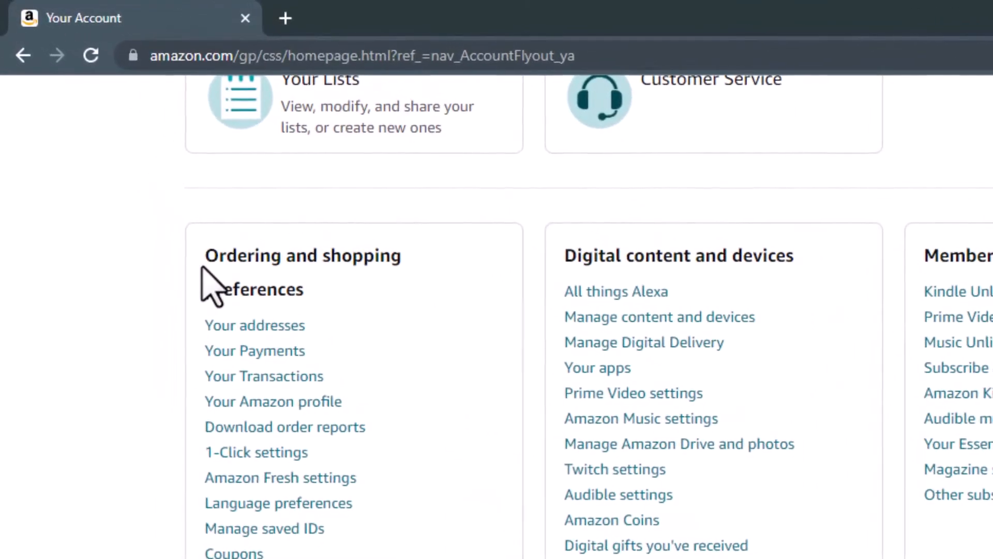
{"action": "mouse_move", "coordinate": [254, 325]}
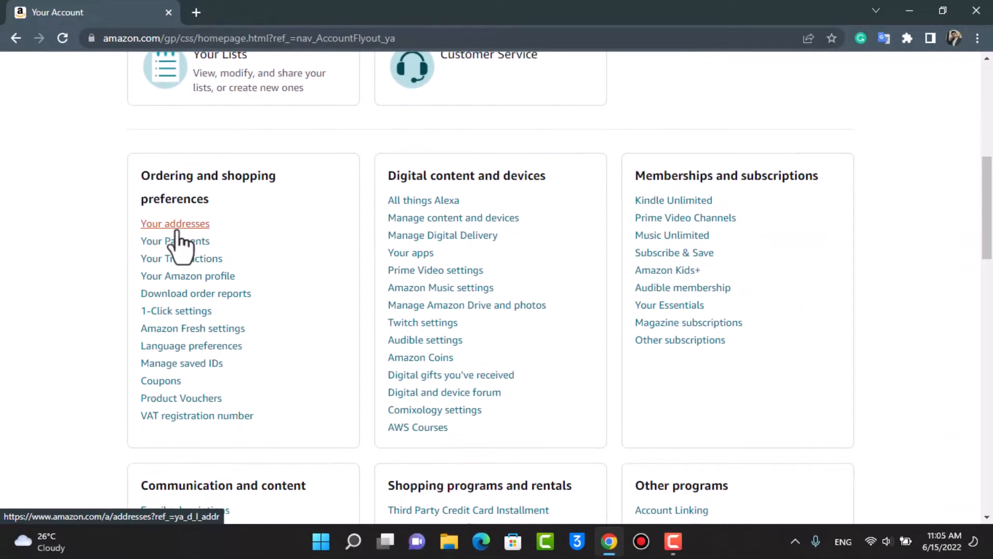
{"action": "left_click", "coordinate": [175, 223]}
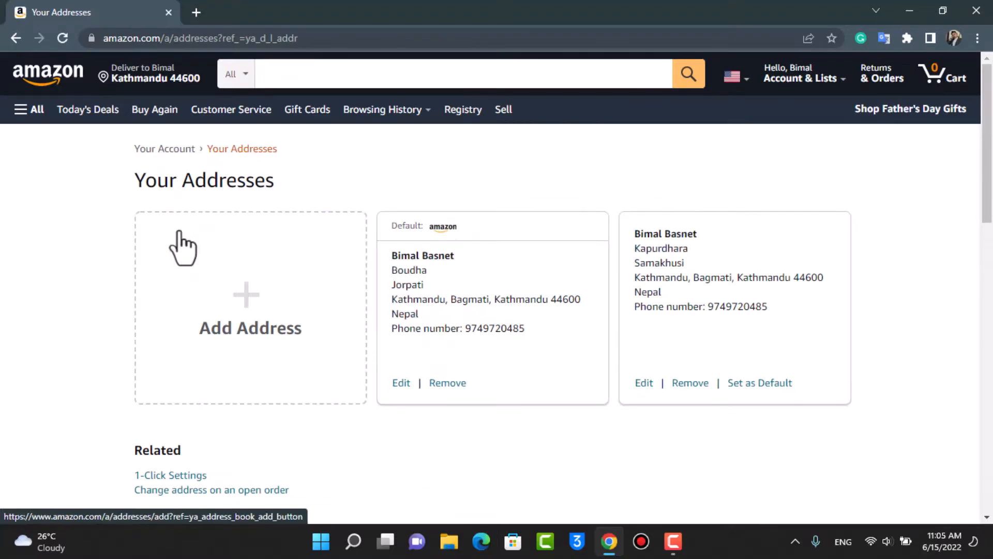
{"action": "scroll", "scroll_direction": "down", "scroll_amount": 3}
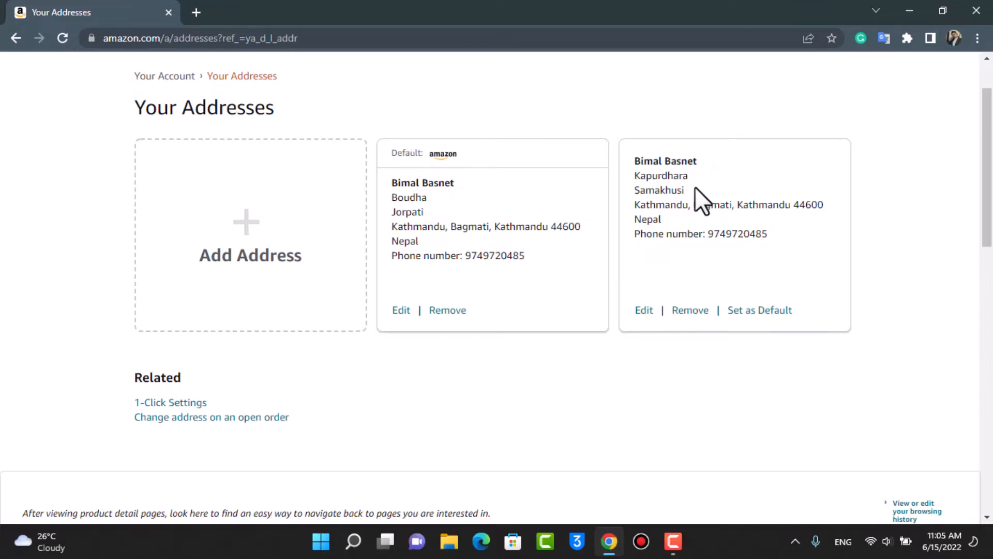
{"action": "mouse_move", "coordinate": [434, 160]}
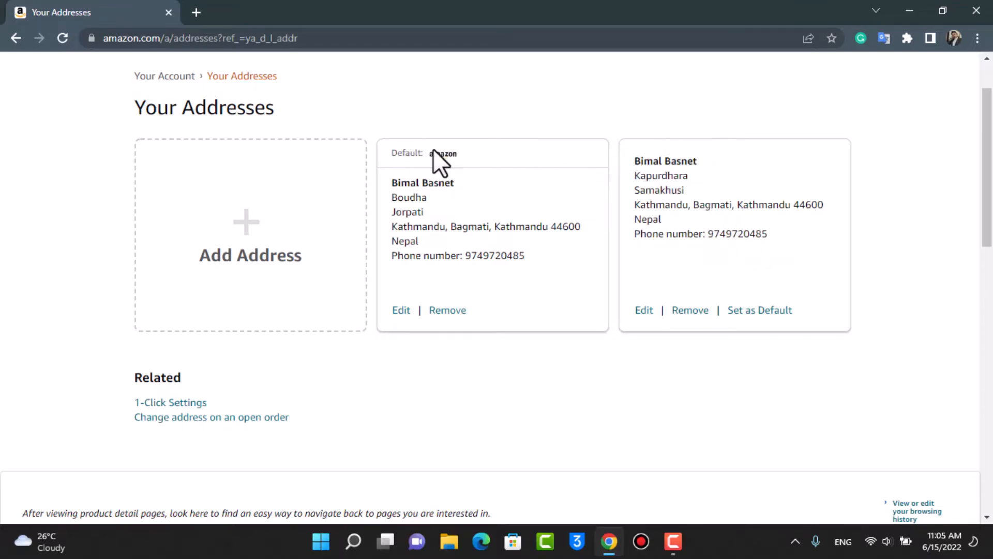
{"action": "mouse_move", "coordinate": [411, 153]}
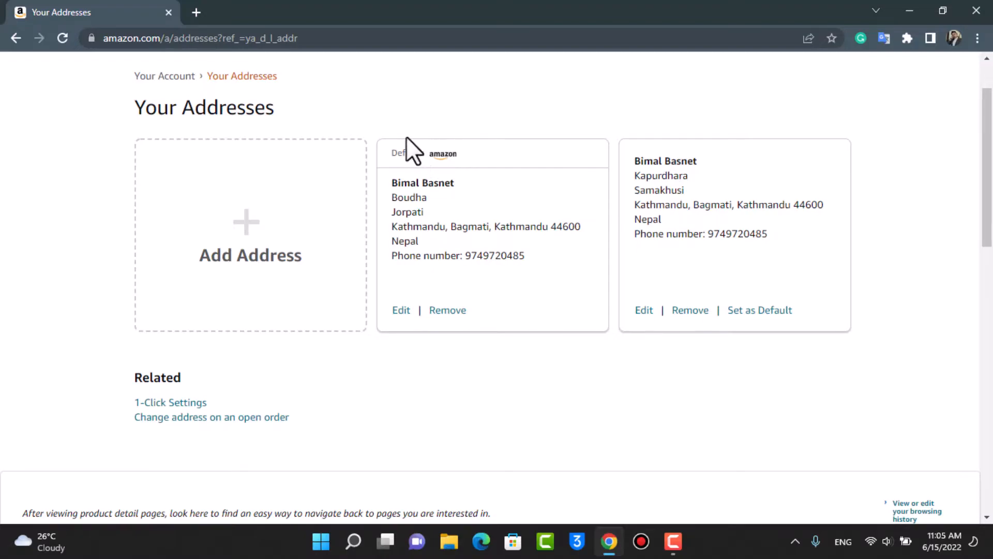
{"action": "mouse_move", "coordinate": [760, 227]}
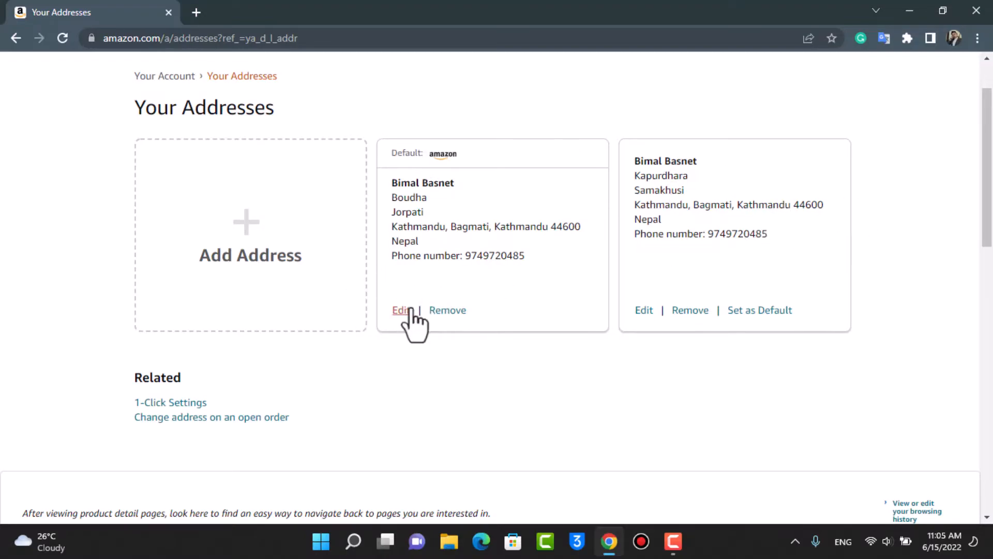
{"action": "left_click", "coordinate": [402, 311]}
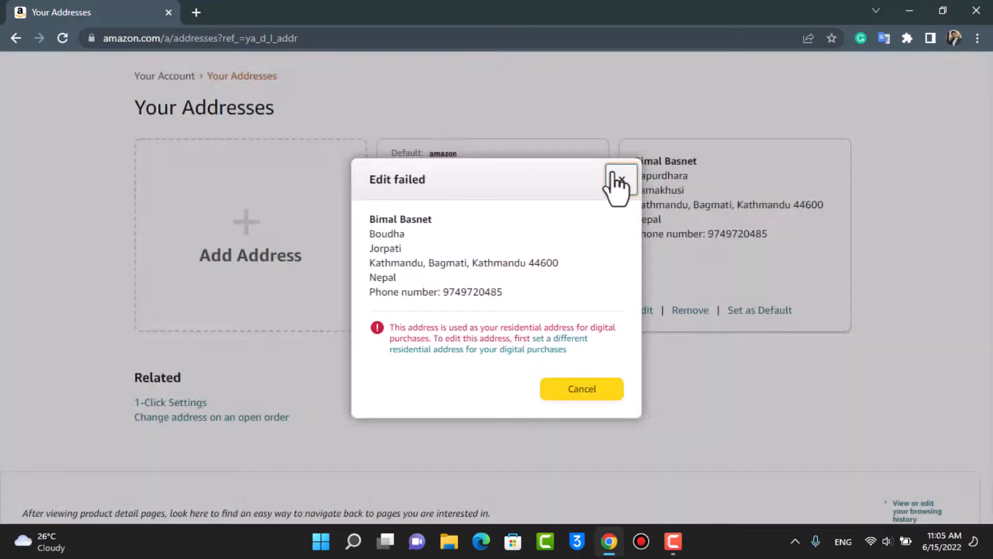
{"action": "left_click", "coordinate": [622, 180]}
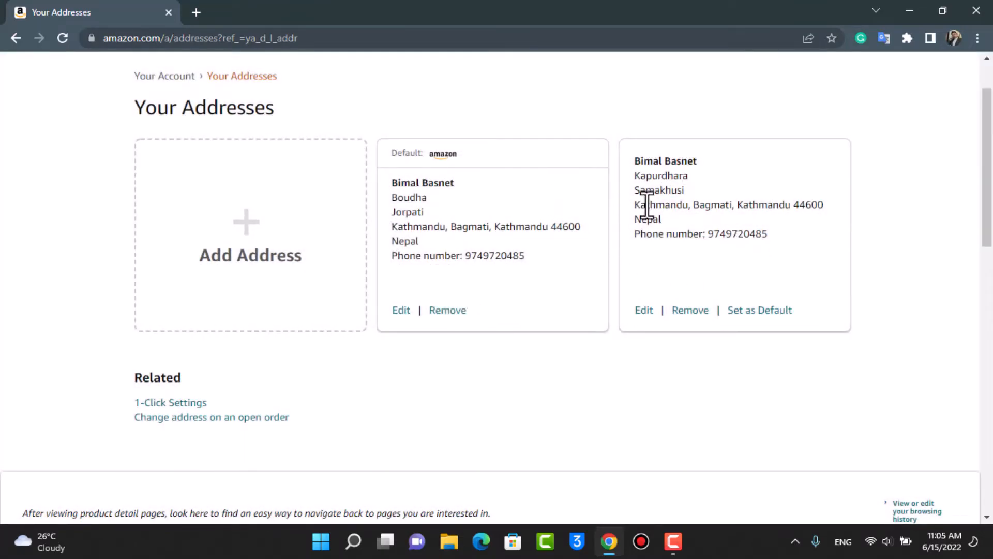
{"action": "mouse_move", "coordinate": [716, 282]}
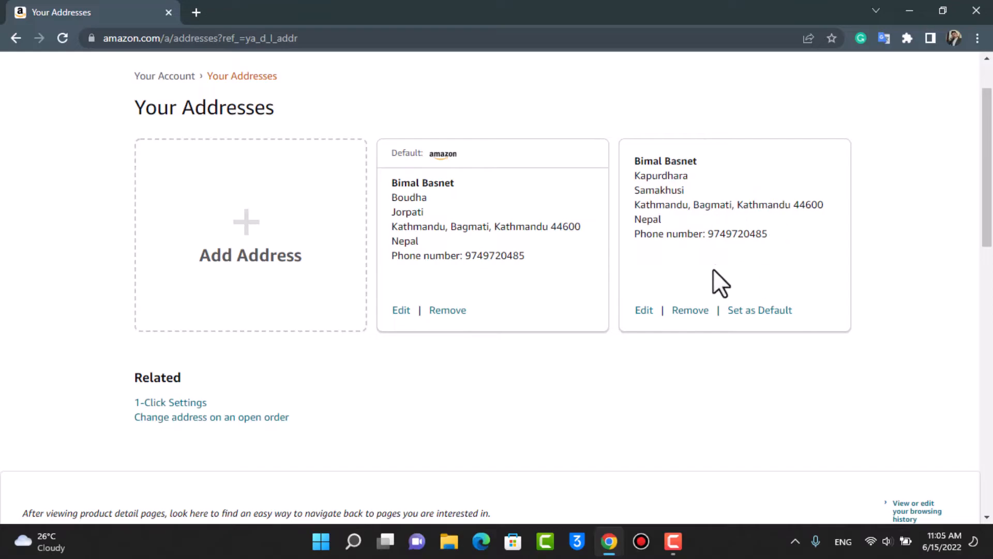
{"action": "mouse_move", "coordinate": [436, 192]}
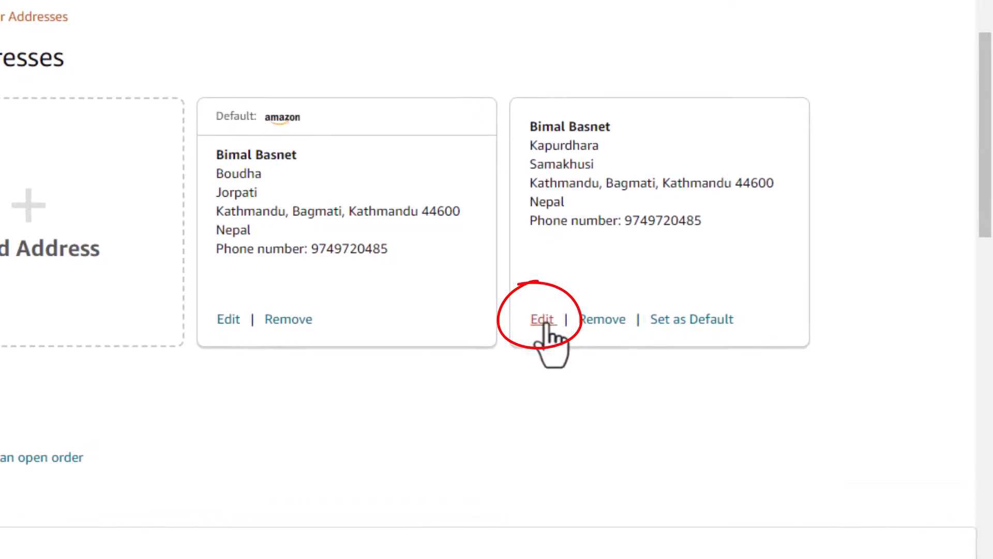
- Edit the second Kapurdhara address card and review its form down to Save changes
{"action": "left_click", "coordinate": [542, 319]}
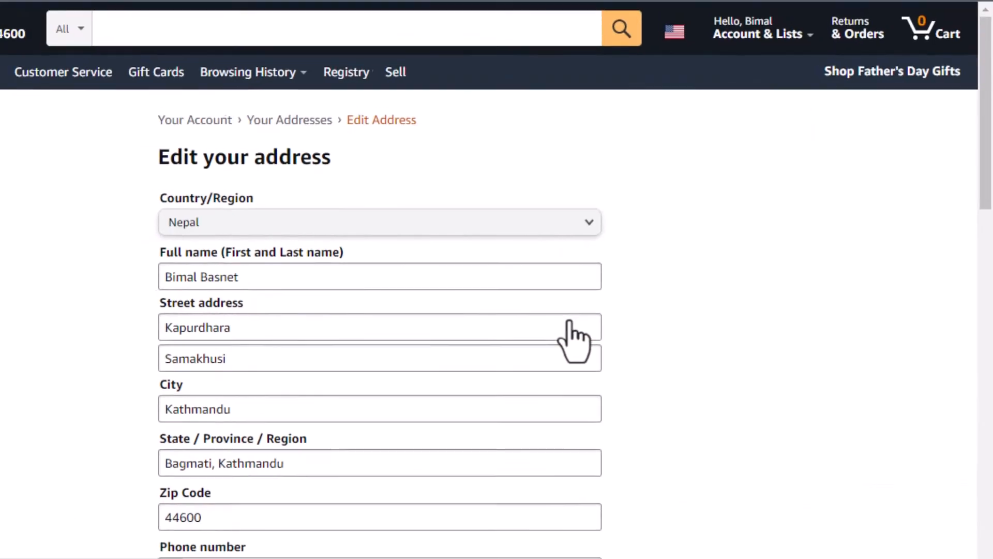
{"action": "scroll", "scroll_direction": "down", "scroll_amount": 3}
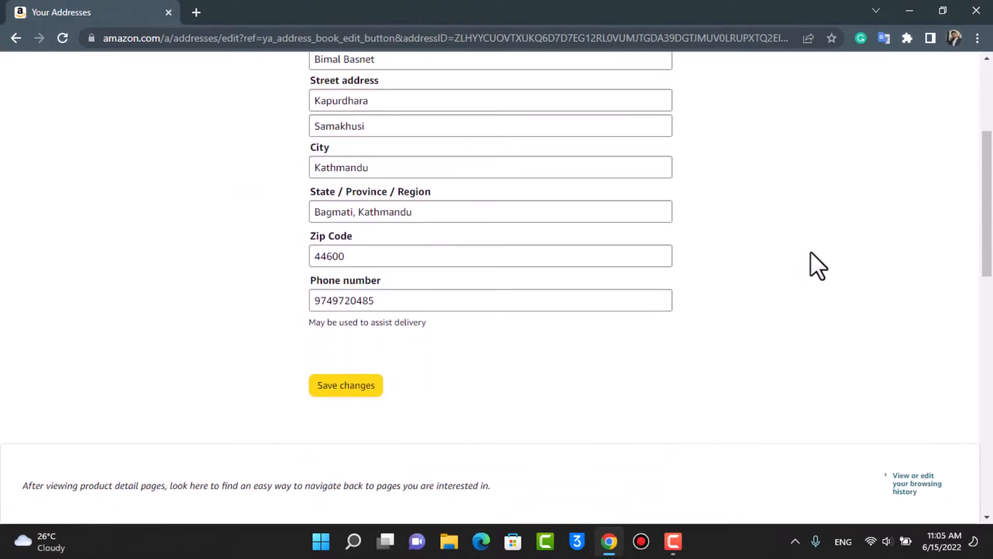
{"action": "scroll", "scroll_direction": "up", "scroll_amount": 3}
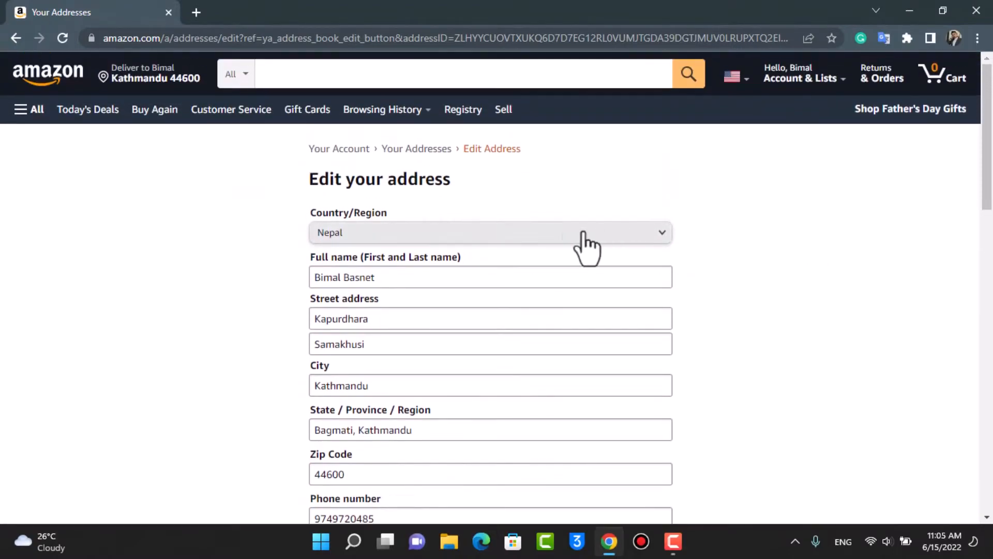
{"action": "mouse_move", "coordinate": [517, 249]}
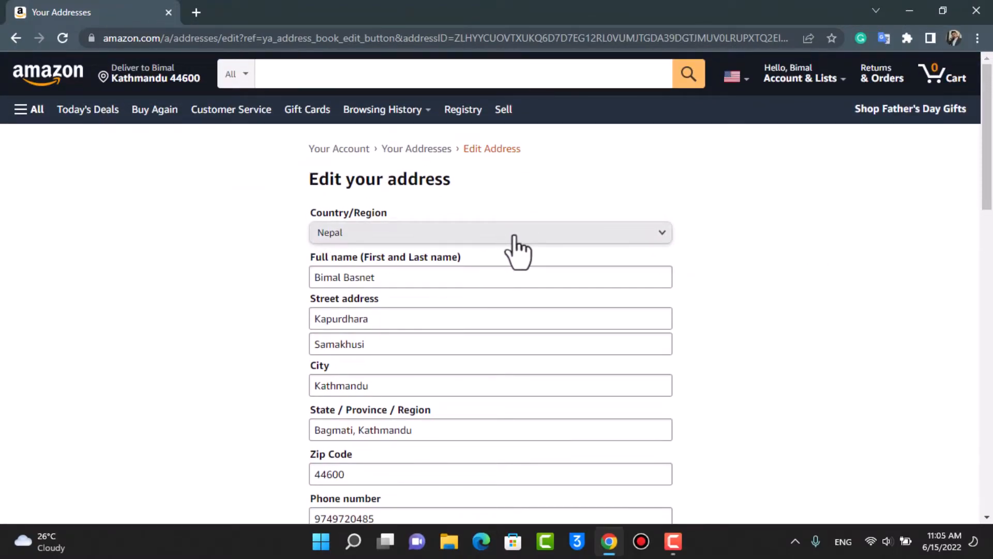
{"action": "scroll", "scroll_direction": "down", "scroll_amount": 3}
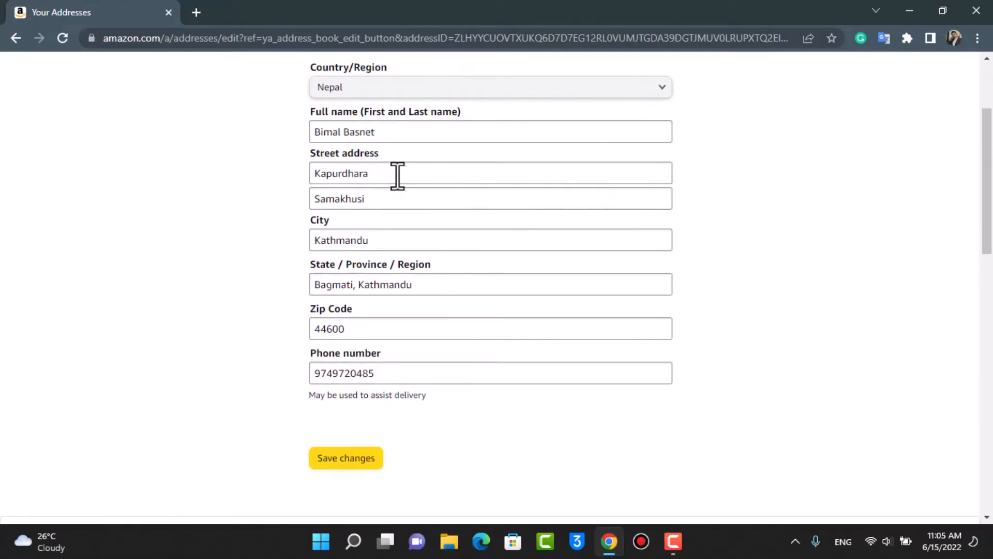
{"action": "mouse_move", "coordinate": [331, 271]}
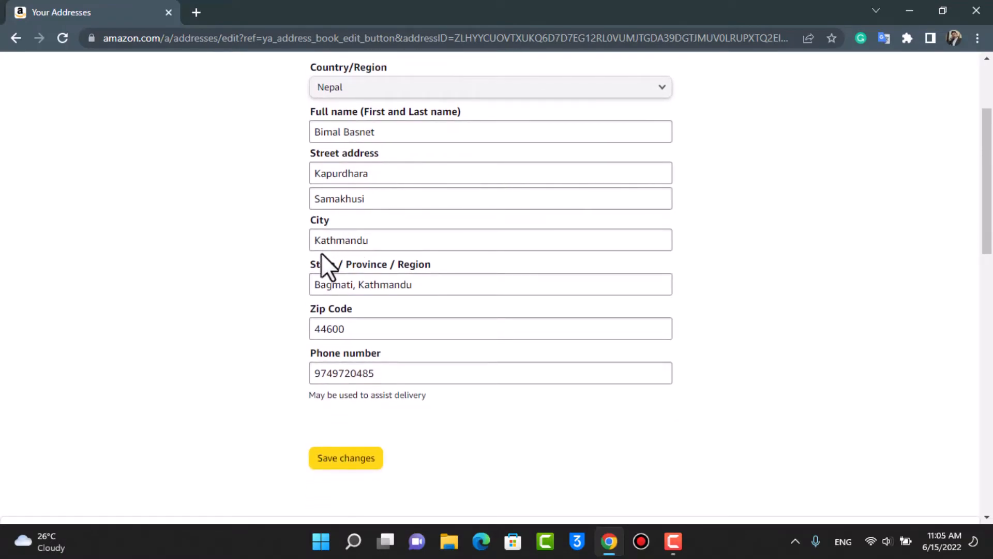
{"action": "scroll", "scroll_direction": "down", "scroll_amount": 3}
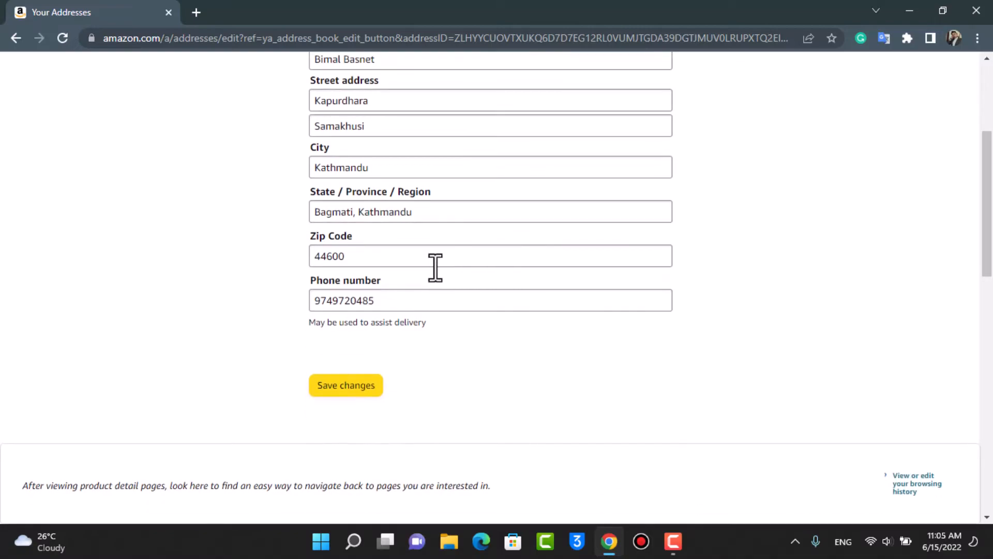
{"action": "mouse_move", "coordinate": [385, 302]}
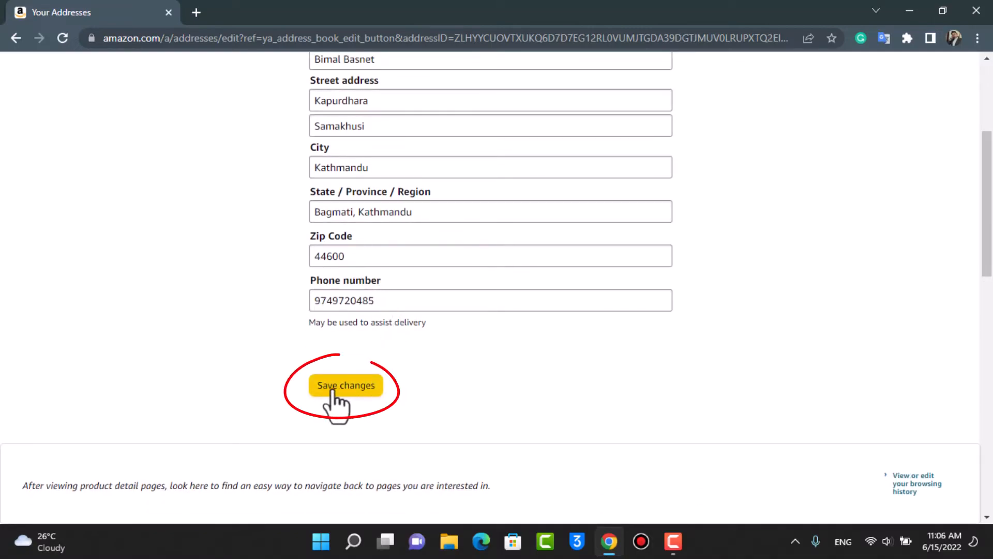
- Save changes to the Kapurdhara address so Your Addresses shows 'Address saved'
{"action": "left_click", "coordinate": [345, 385]}
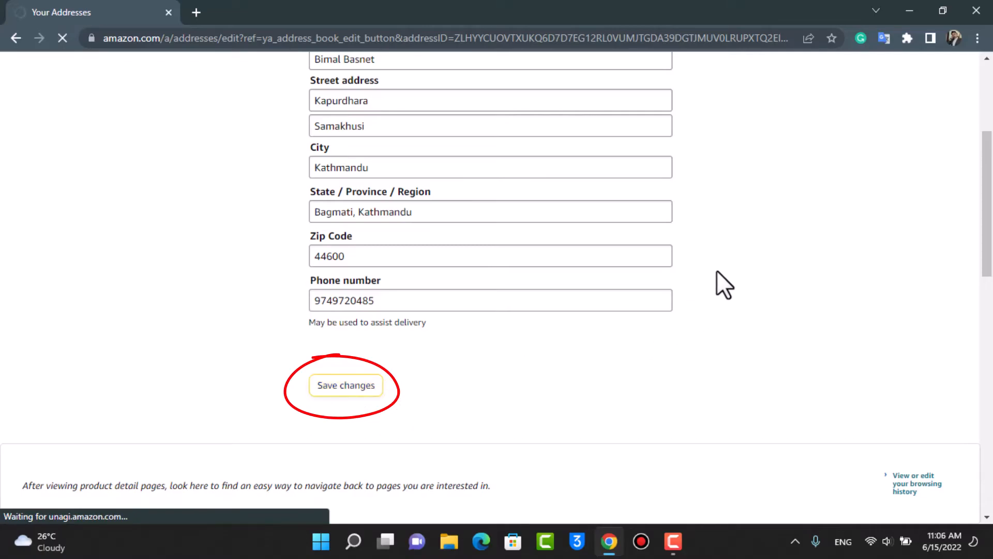
{"action": "left_click", "coordinate": [346, 385]}
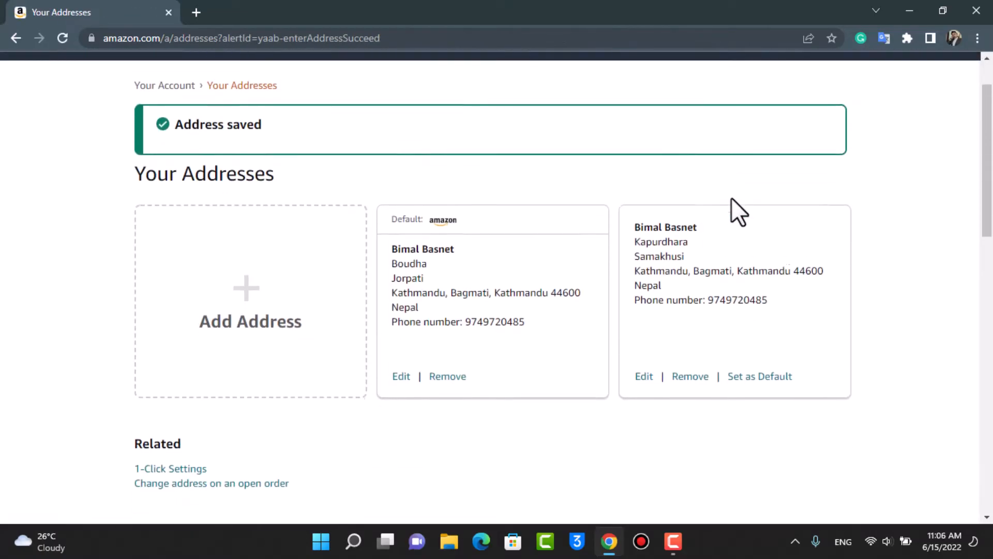
{"action": "scroll", "scroll_direction": "down", "scroll_amount": 3}
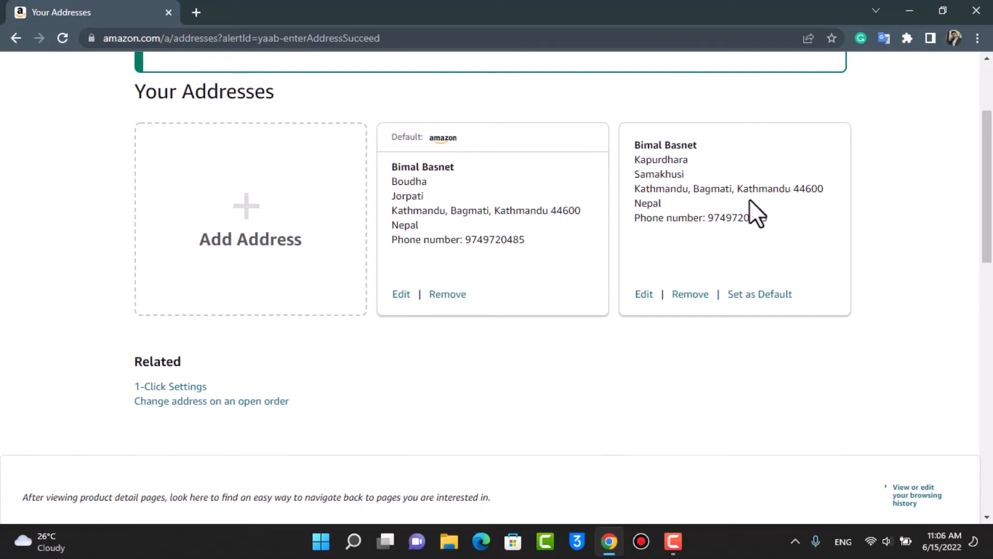